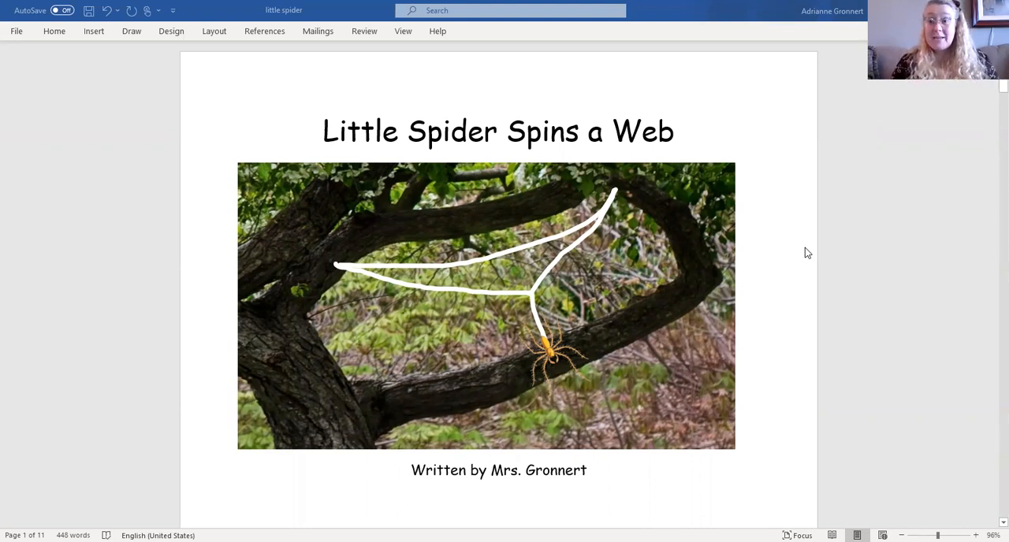
scroll(down, 3)
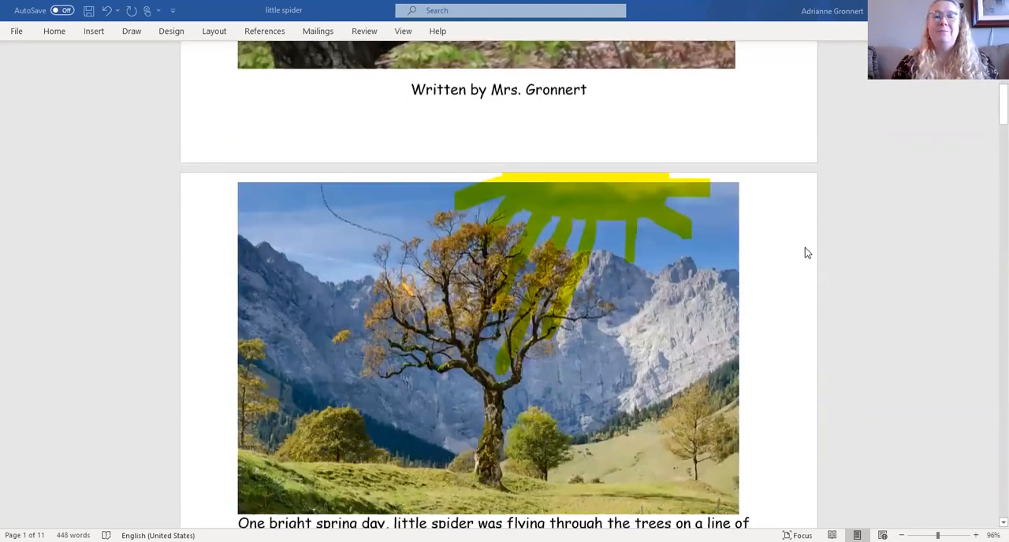
scroll(down, 3)
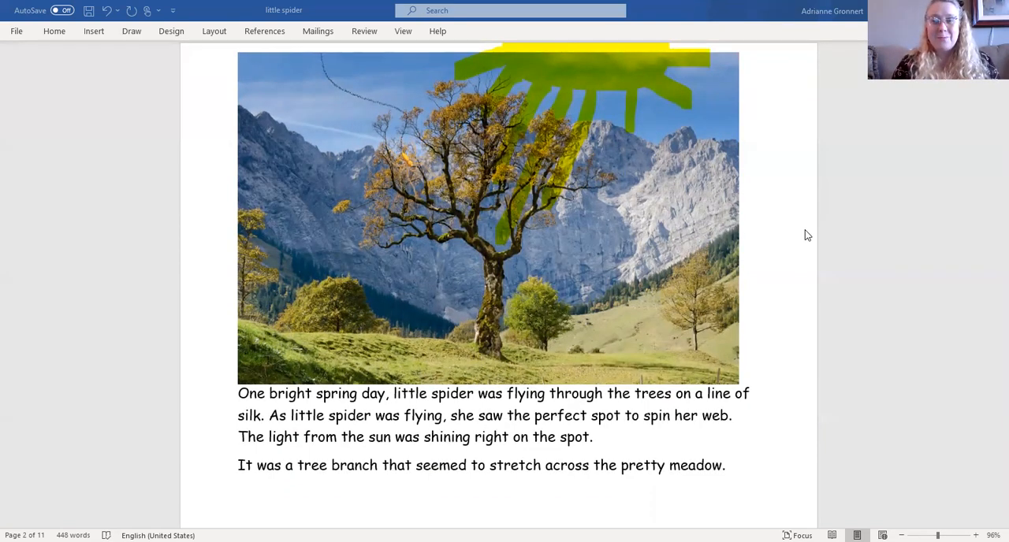
scroll(down, 3)
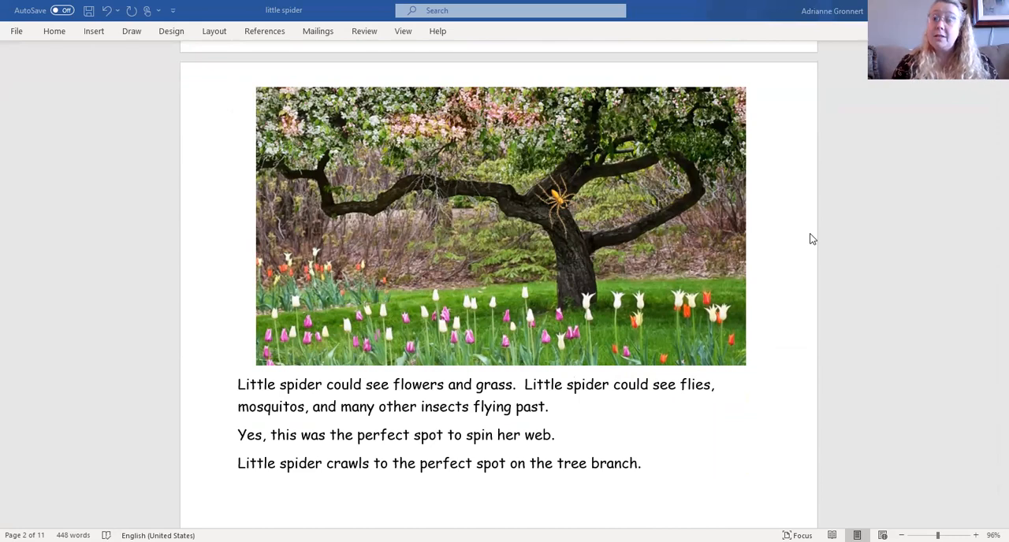
mouse_move(799, 245)
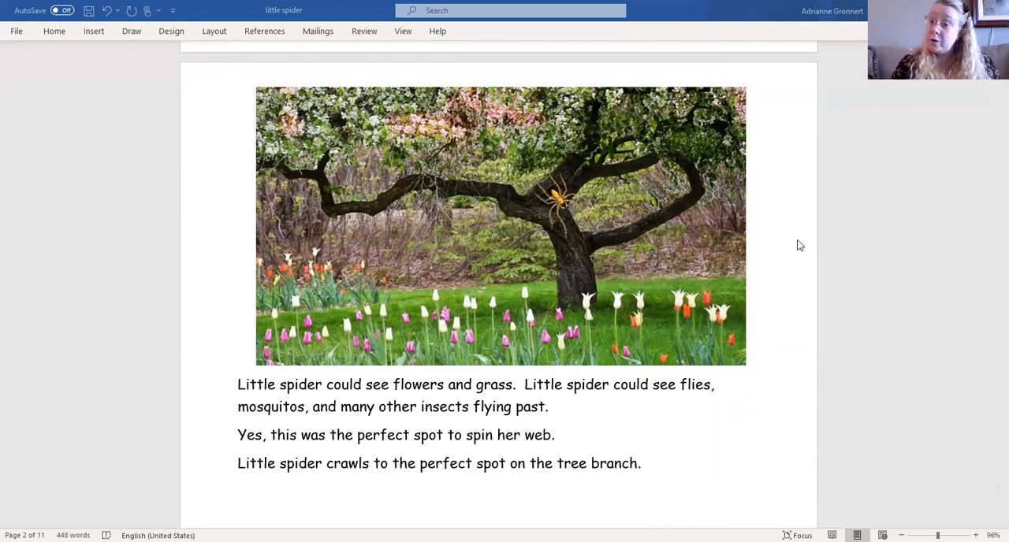
scroll(down, 3)
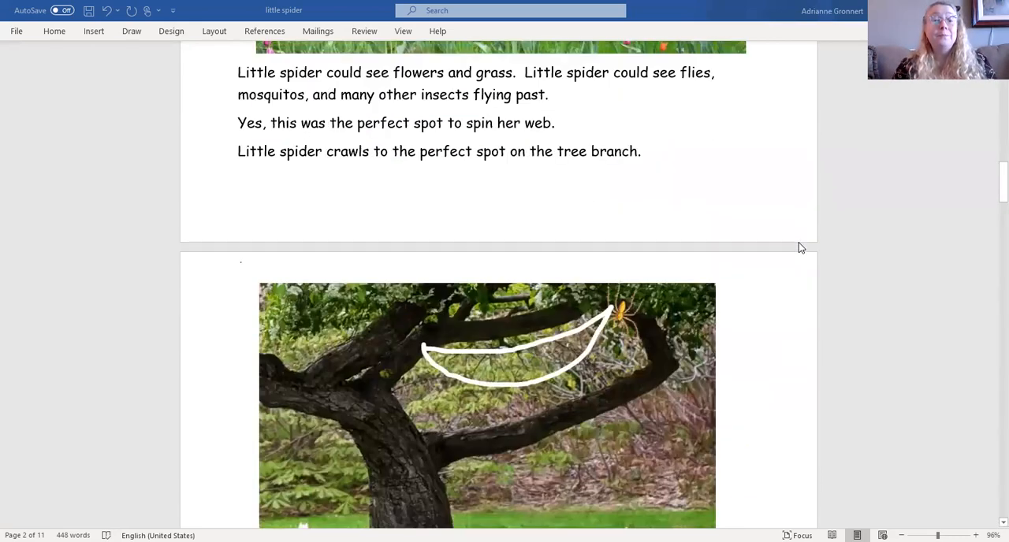
scroll(down, 3)
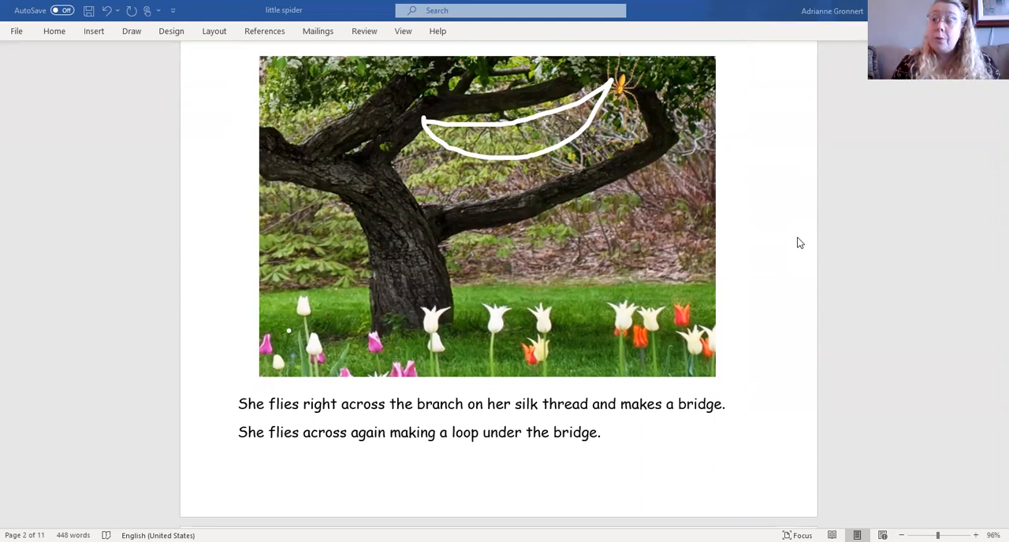
scroll(down, 3)
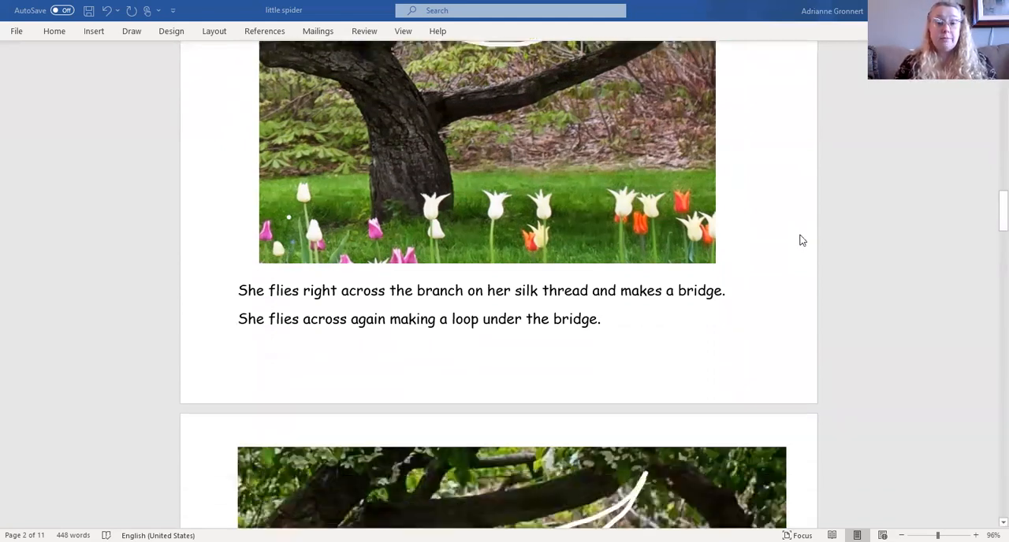
scroll(down, 3)
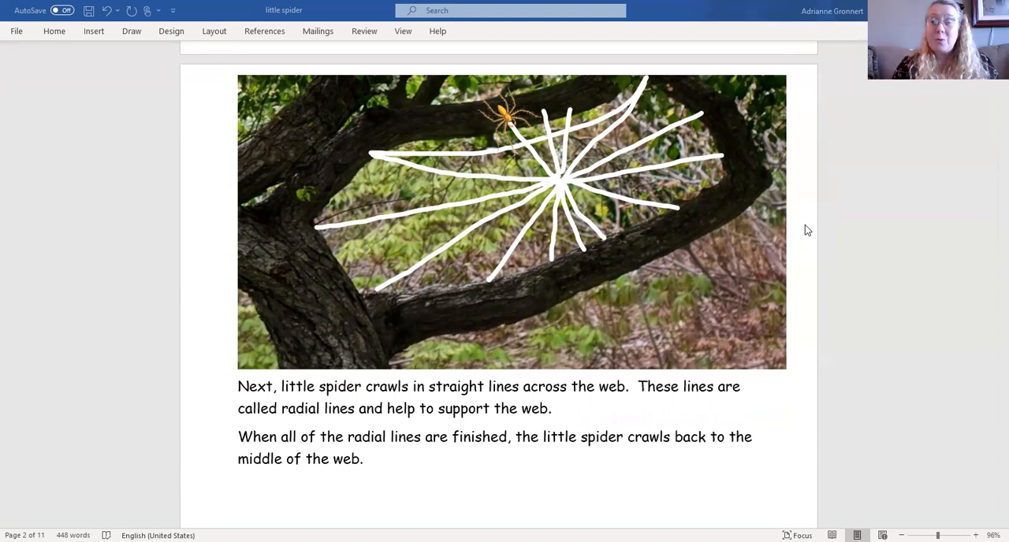
scroll(down, 3)
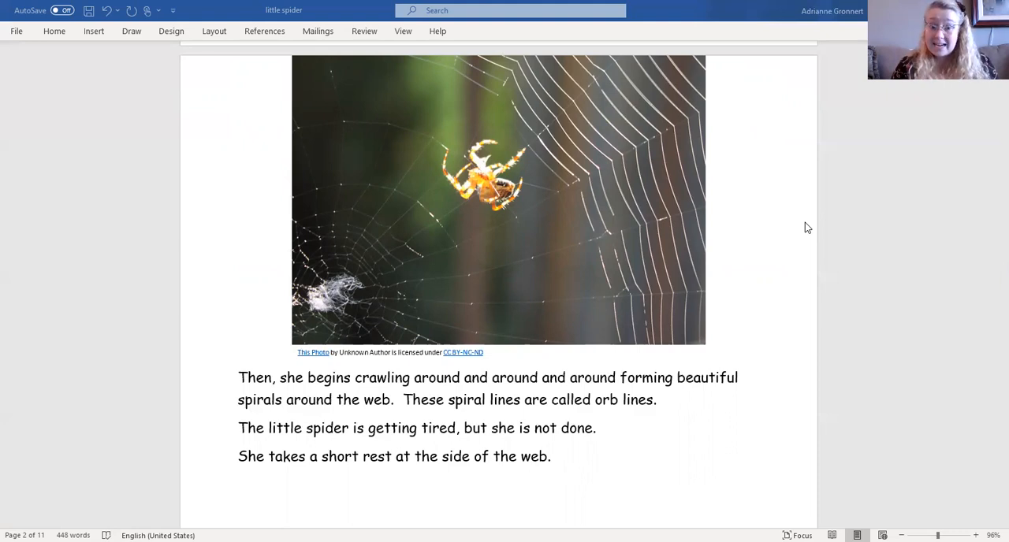
mouse_move(812, 227)
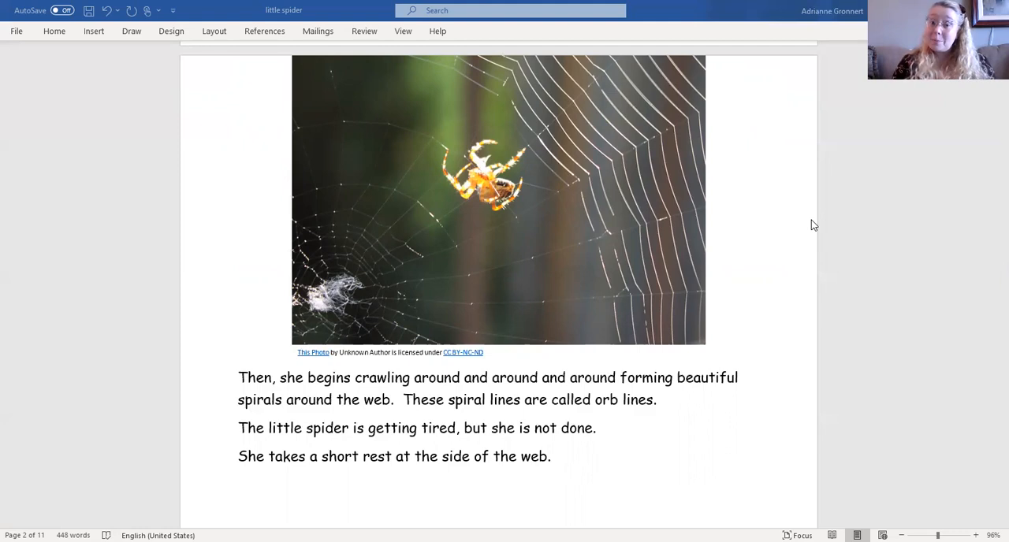
scroll(down, 3)
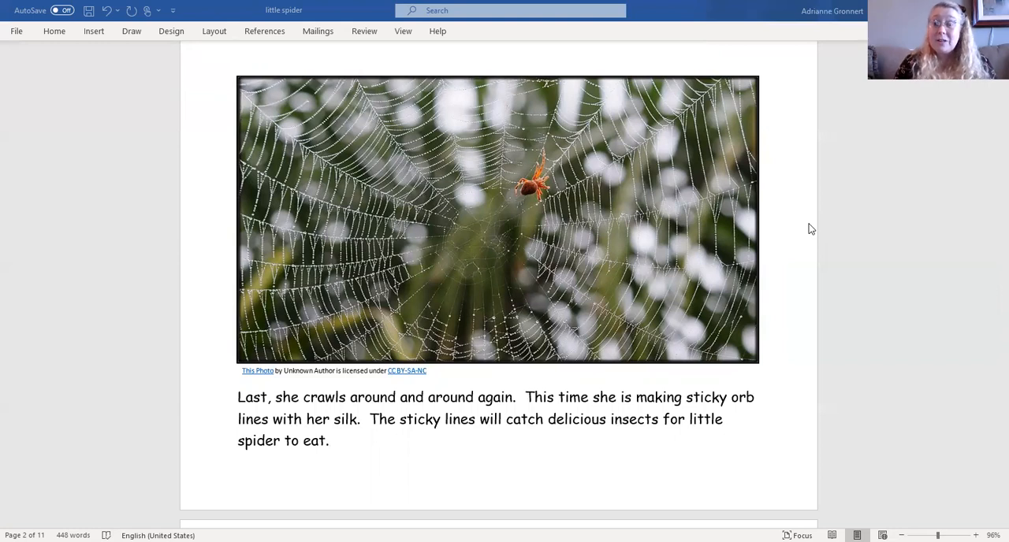
scroll(down, 3)
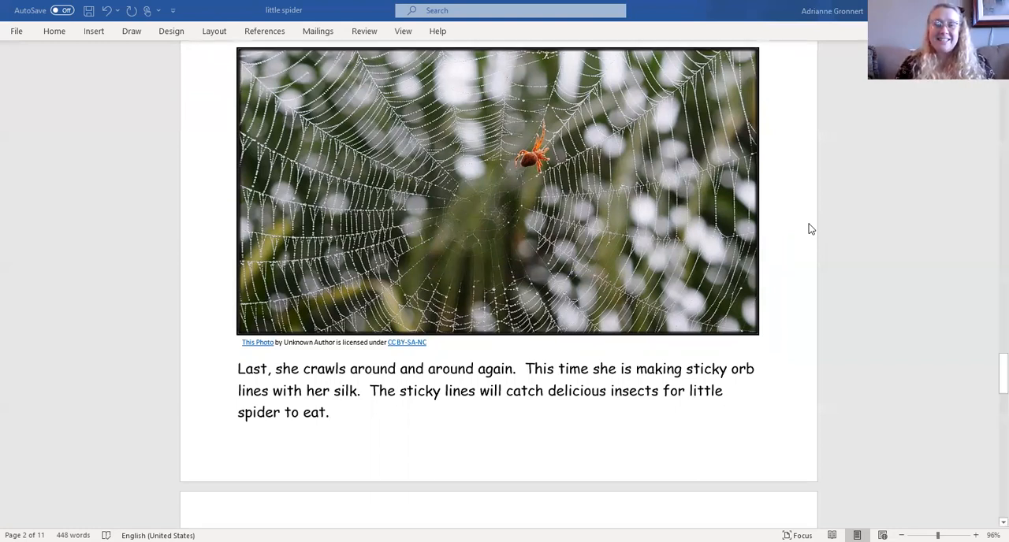
scroll(down, 3)
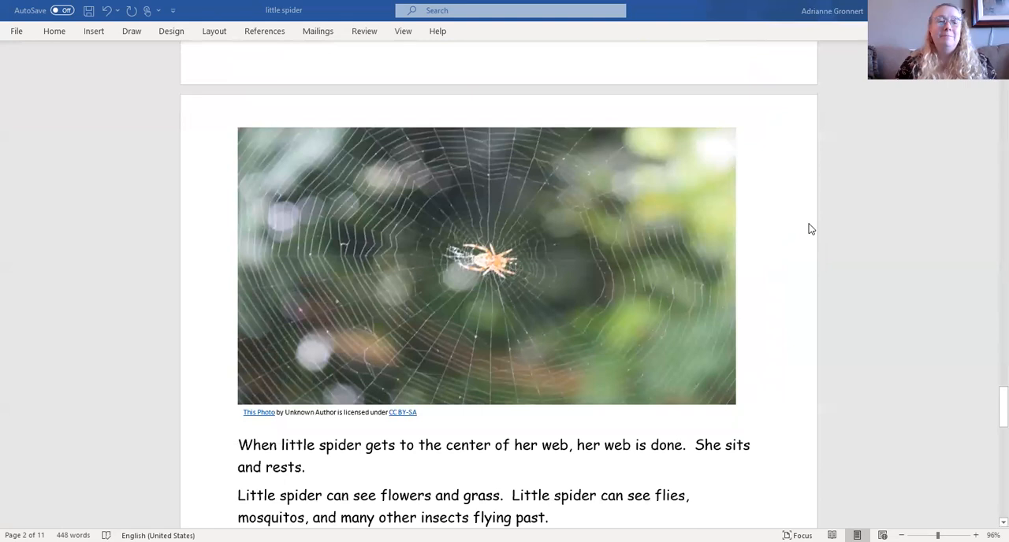
scroll(down, 3)
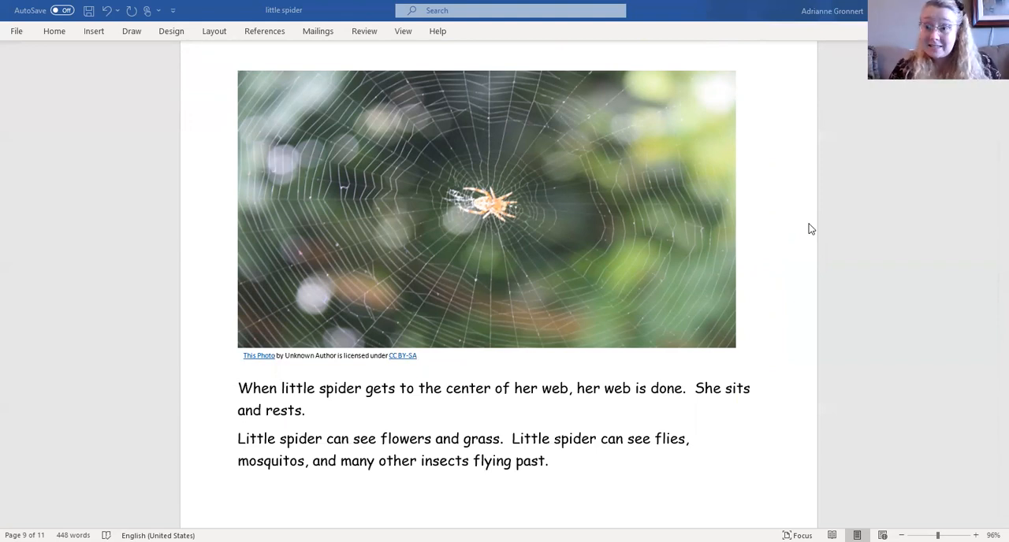
scroll(down, 3)
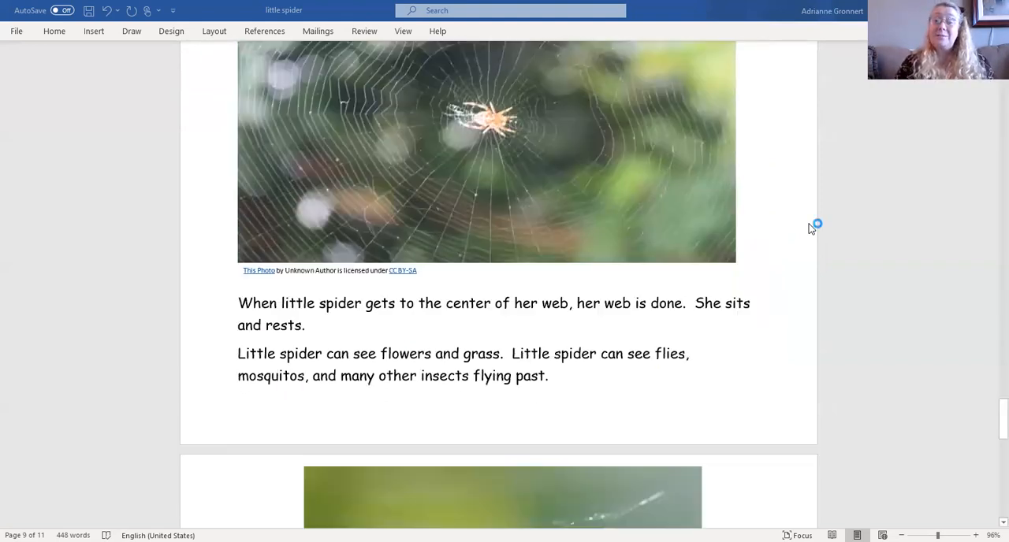
scroll(down, 3)
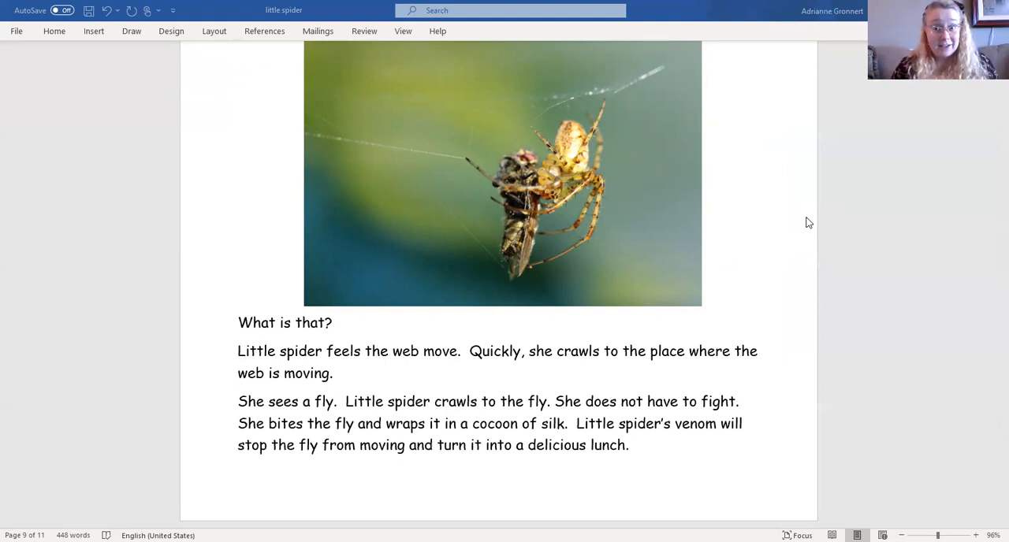
scroll(down, 3)
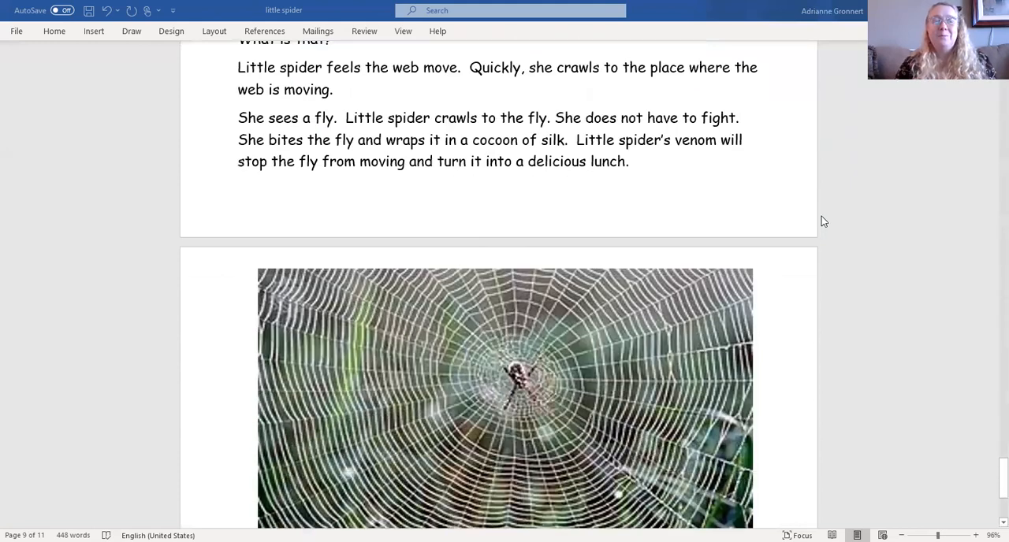
scroll(down, 3)
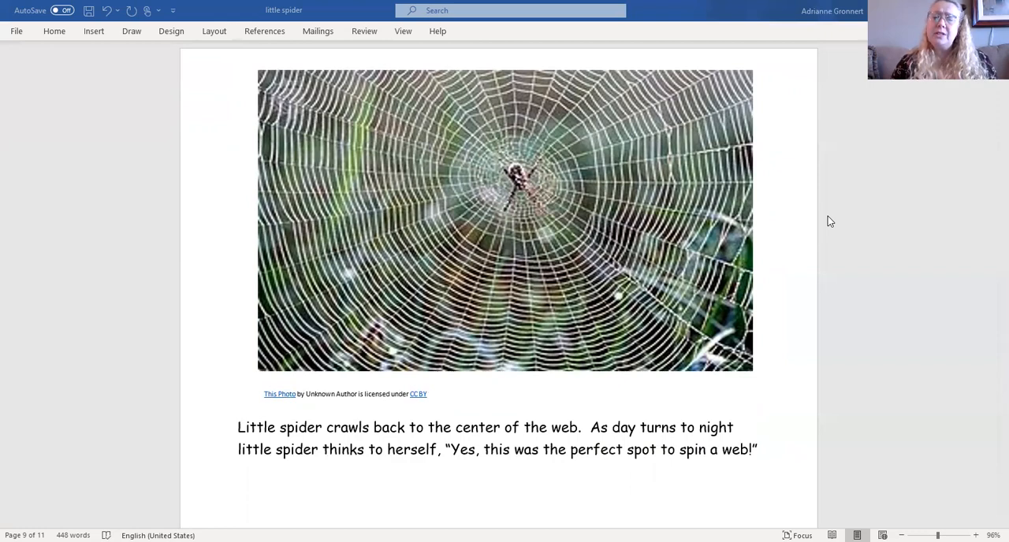
mouse_move(838, 218)
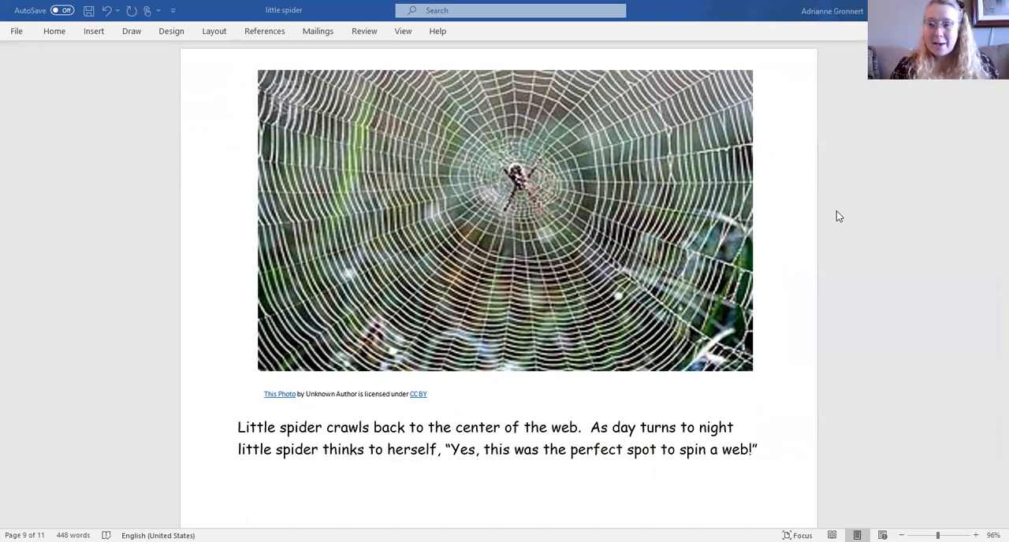
mouse_move(702, 12)
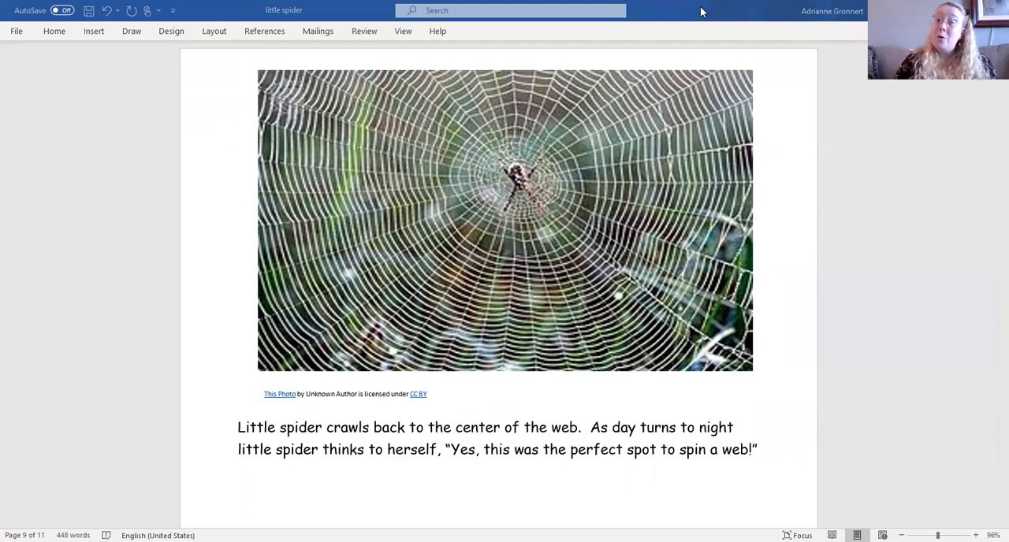